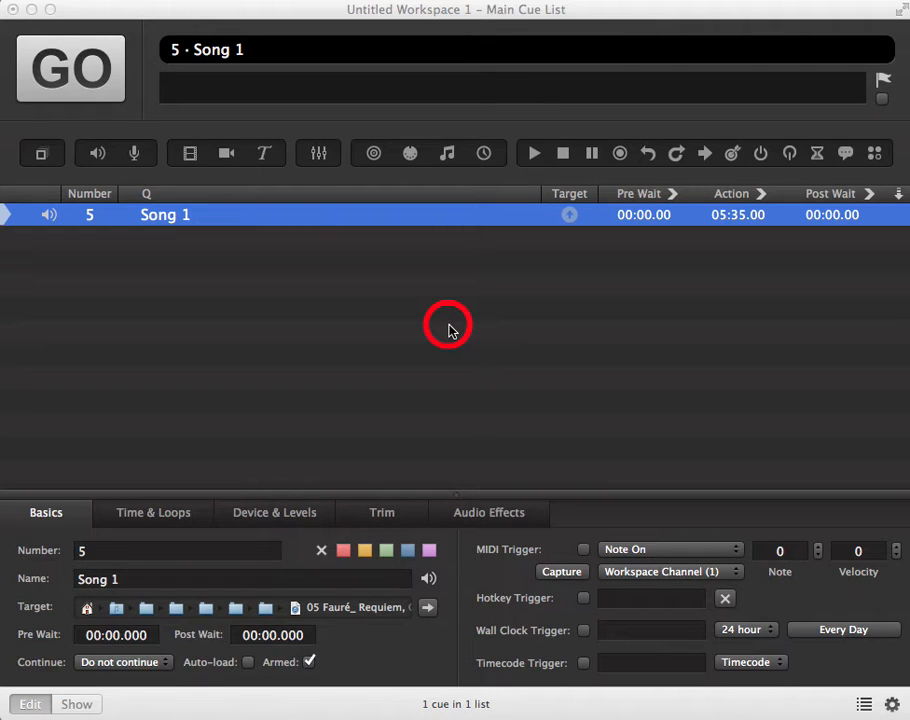
mouse_move(275, 500)
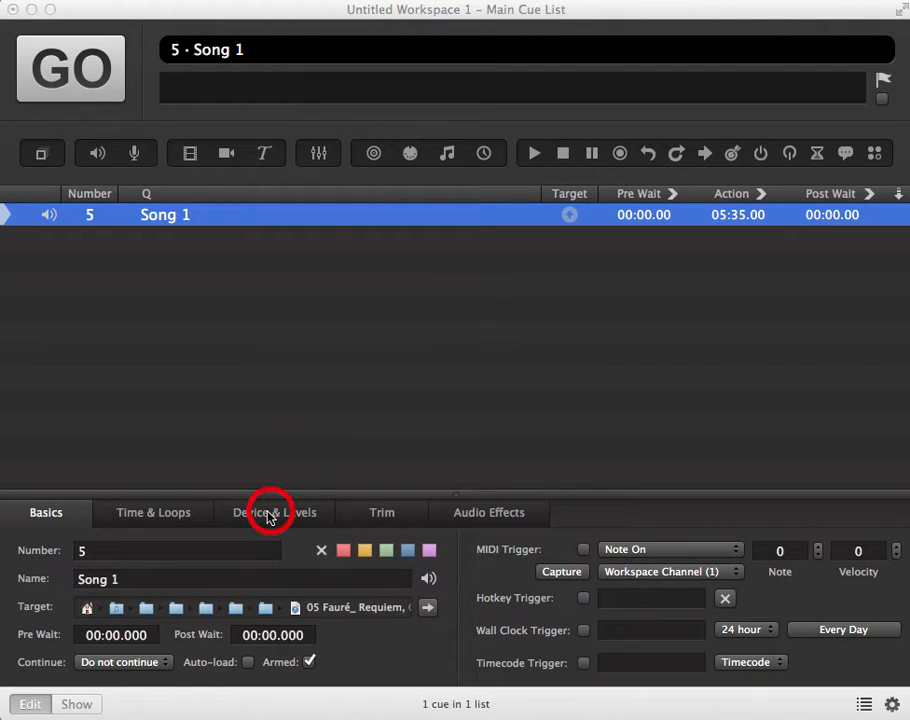
Show Song 1's Device & Levels tab with its master and two channel faders.
click(274, 512)
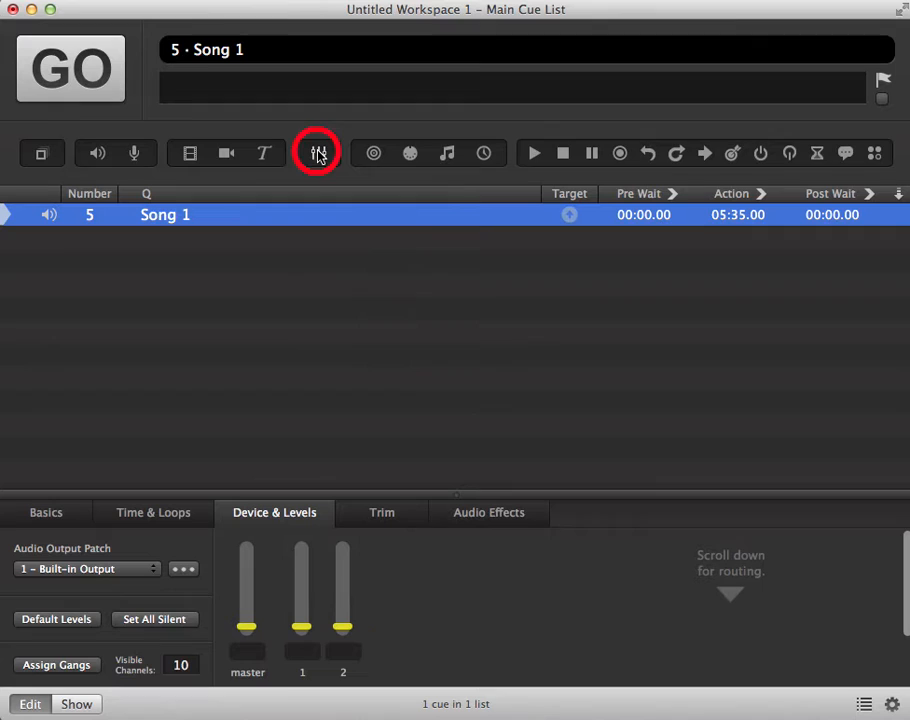
mouse_move(318, 152)
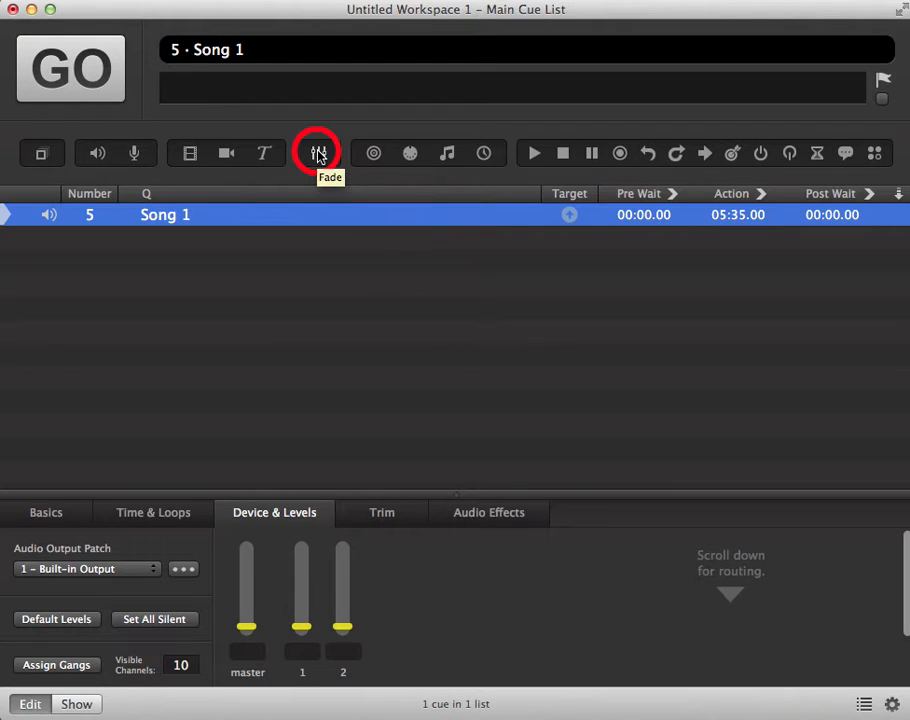
Add fade cue 'fade Song 1' targeting Song 1 with a 5-second duration.
click(318, 152)
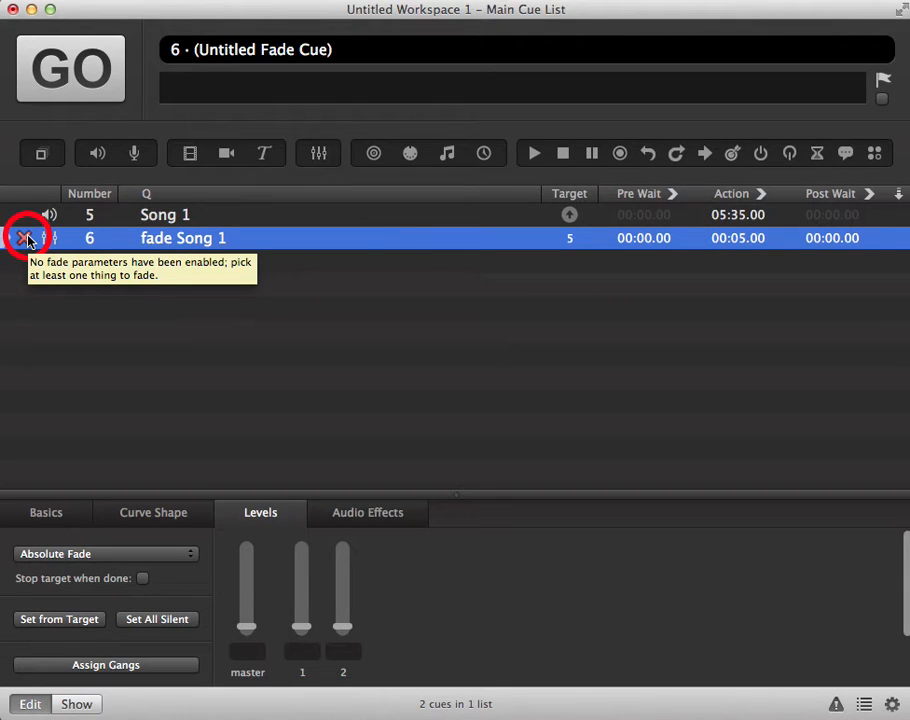
mouse_move(200, 395)
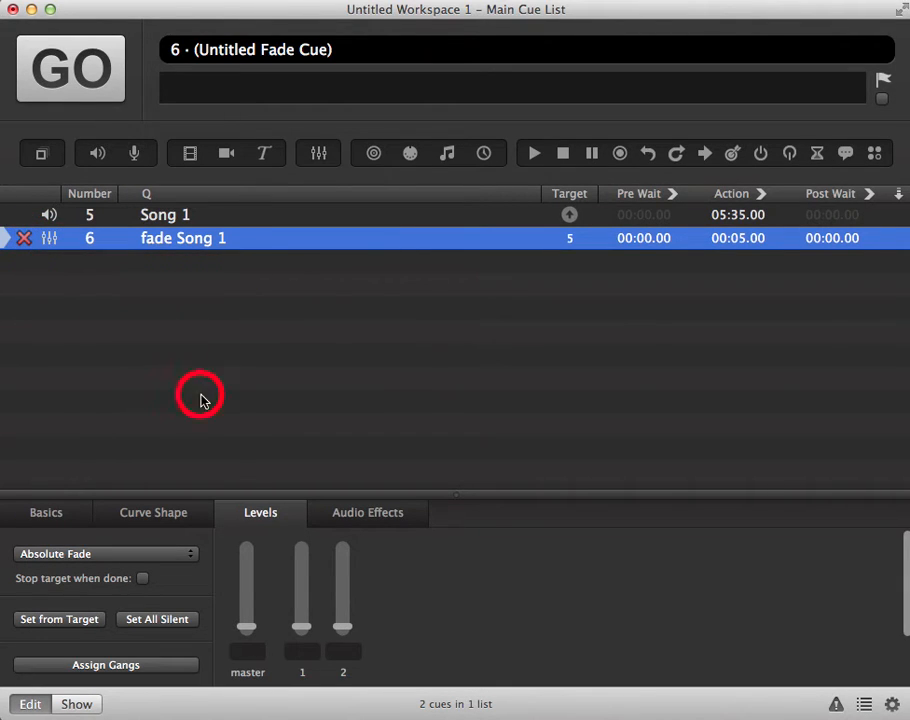
mouse_move(259, 512)
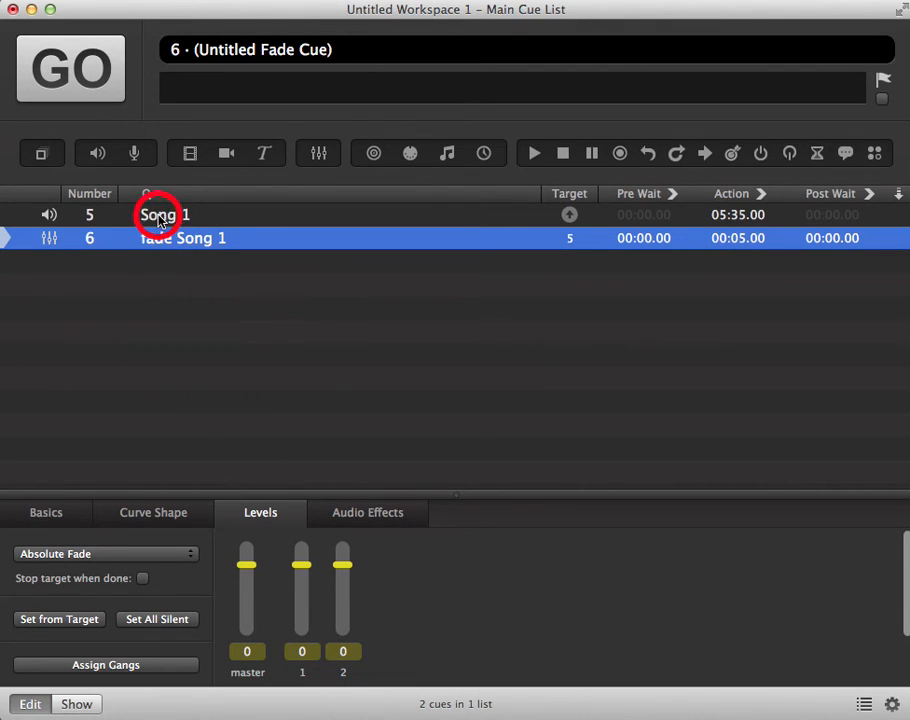
Return to the Song 1 cue after setting the fade's levels to 0.
click(165, 214)
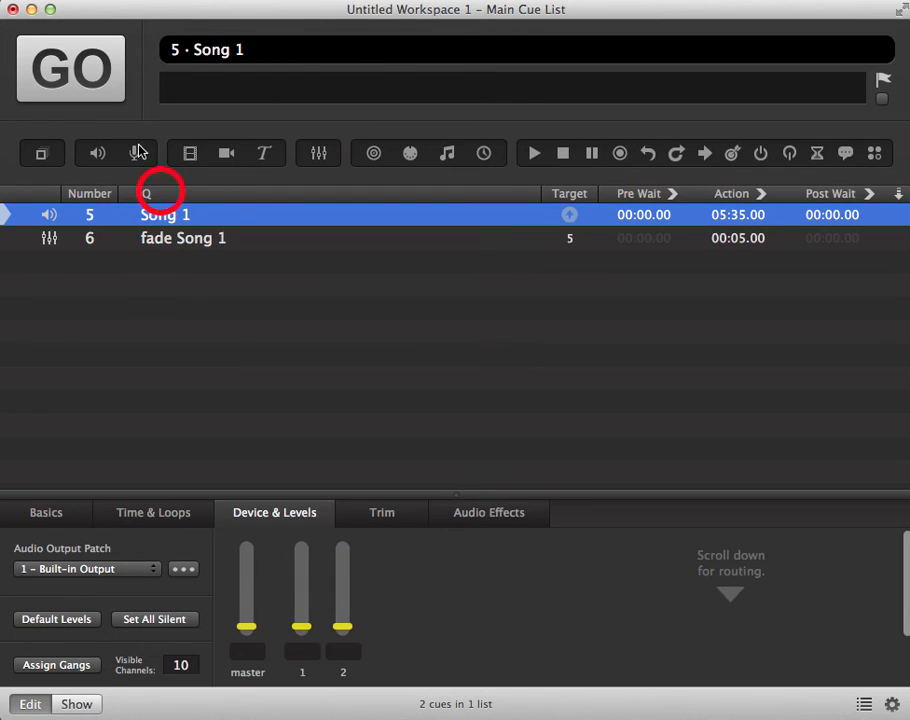